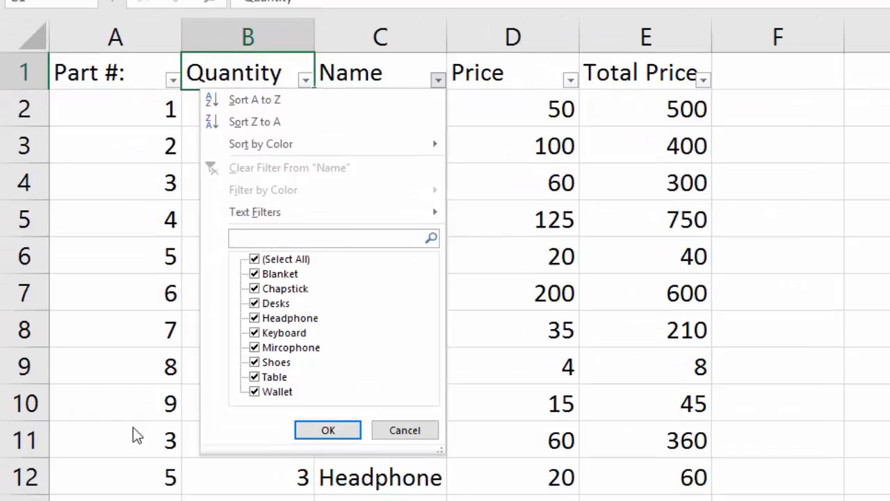
Filter the Name column to Keyboard only, leaving the four Keyboard rows
click(255, 259)
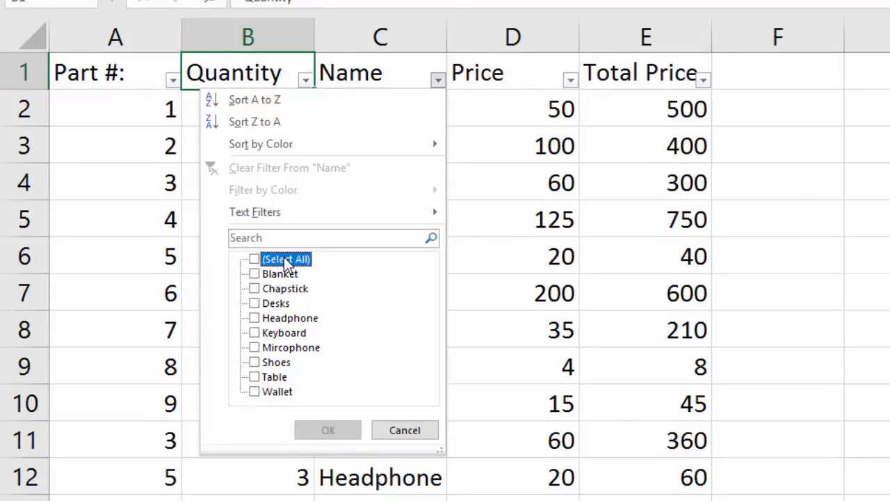
click(255, 333)
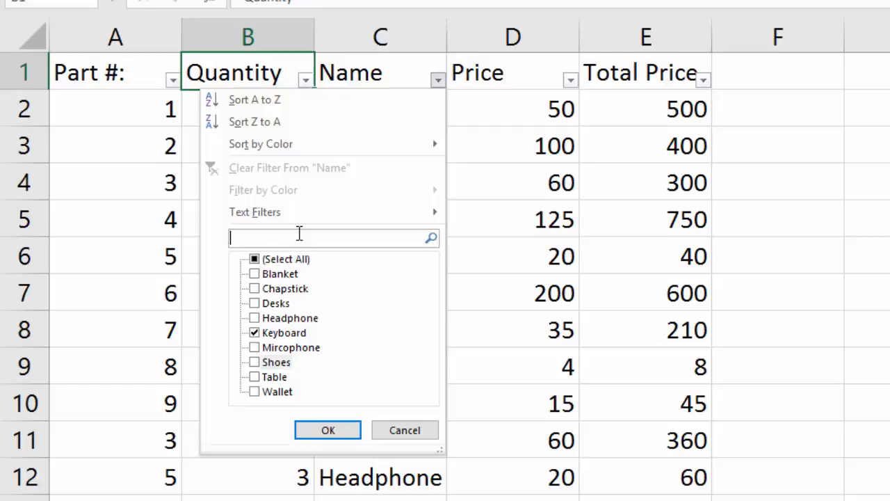
text(keyboard)
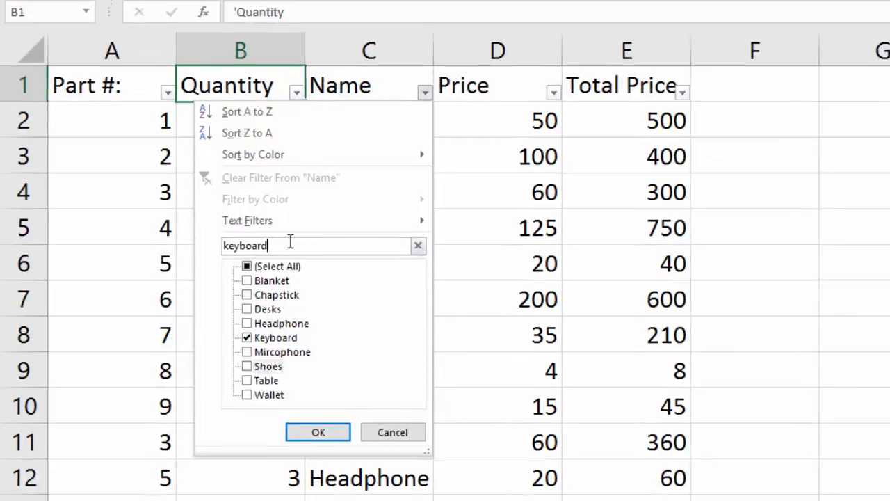
click(318, 432)
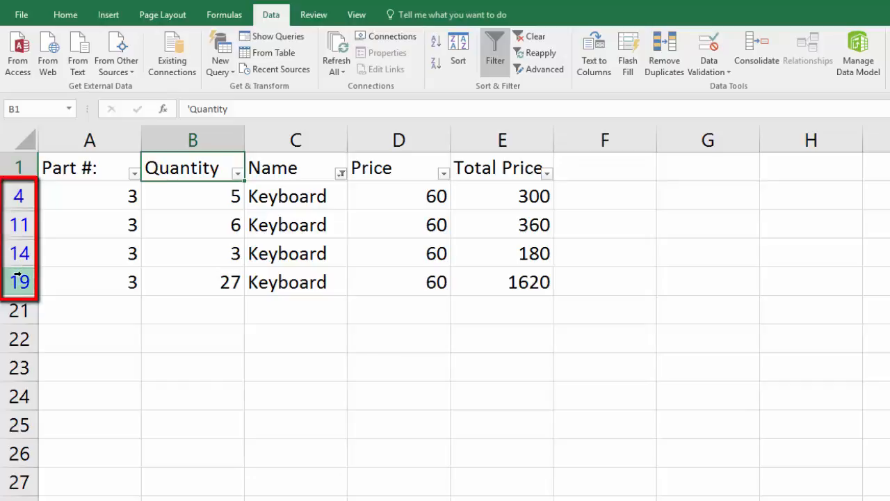
mouse_move(69, 285)
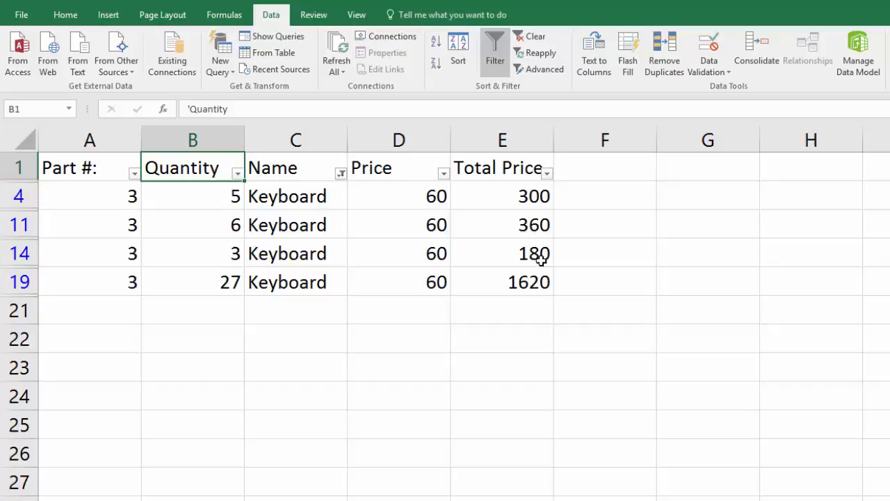
mouse_move(571, 214)
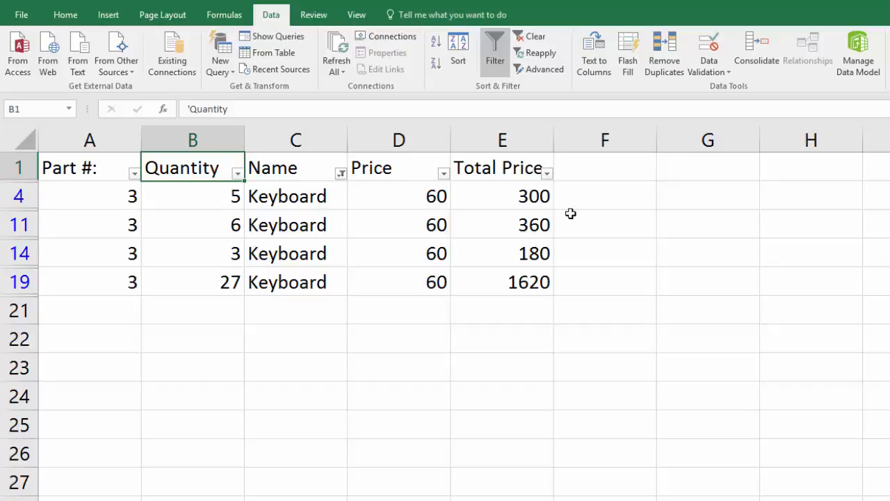
Exclude the 1620 value from the Total Price filter
click(546, 173)
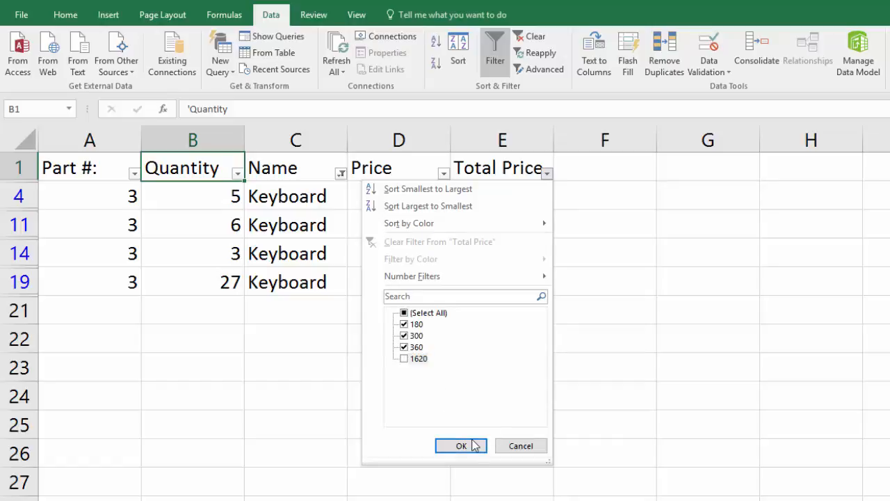
click(461, 445)
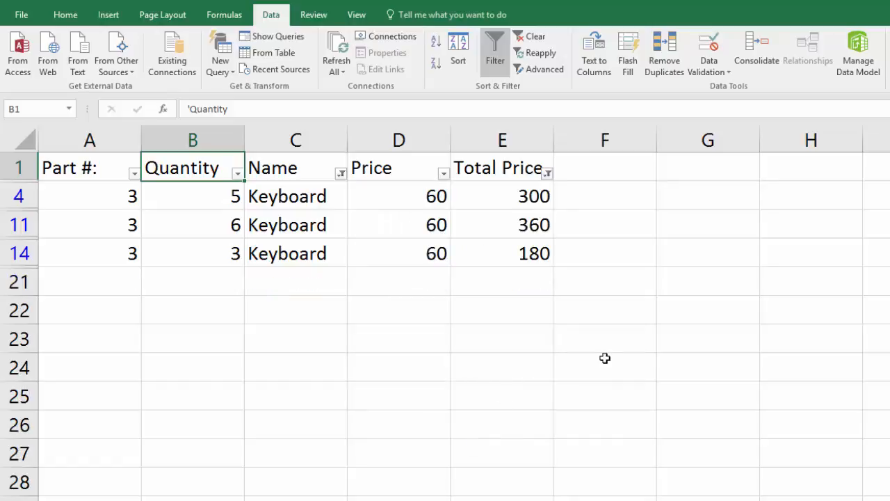
mouse_move(555, 189)
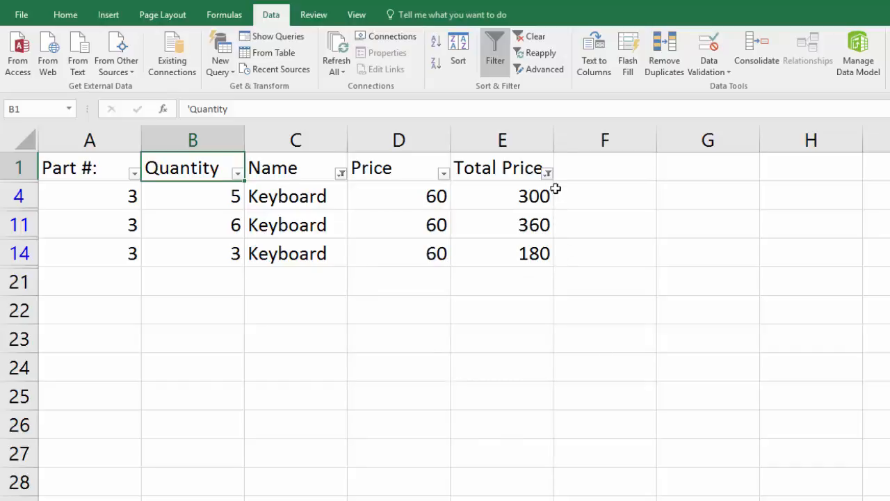
mouse_move(548, 173)
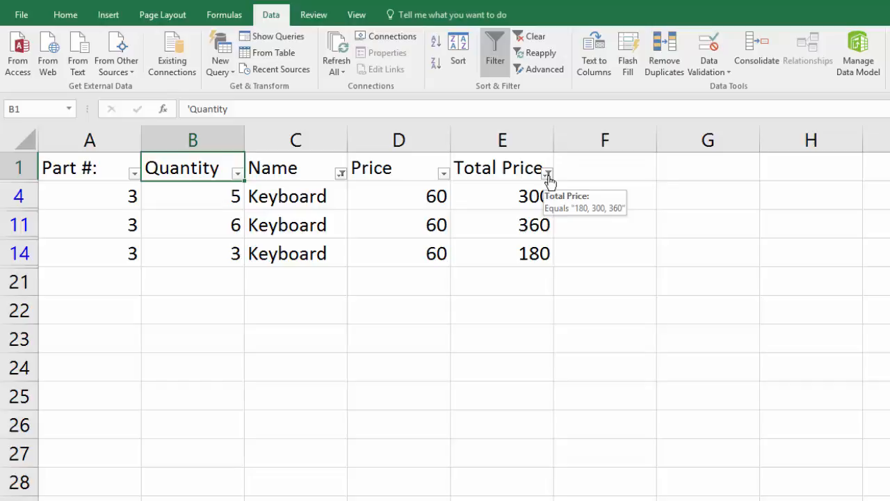
Apply a Total Price 'Less Than 1000' number filter
click(547, 173)
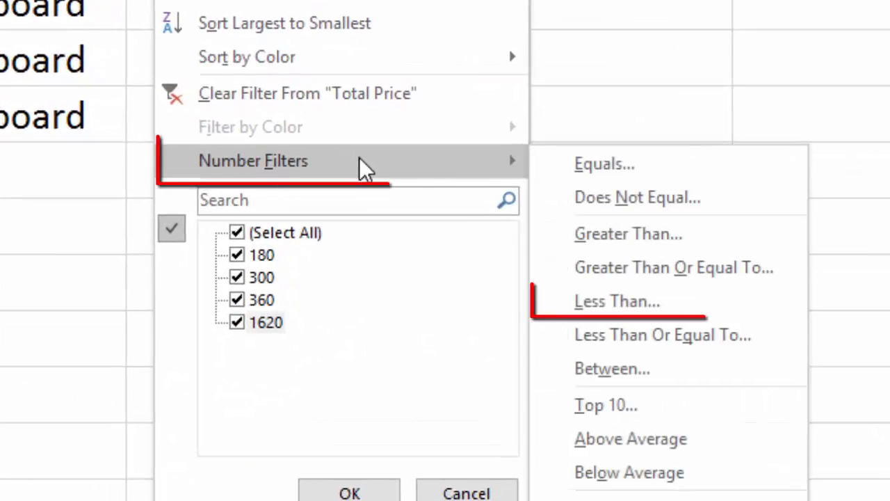
mouse_move(644, 306)
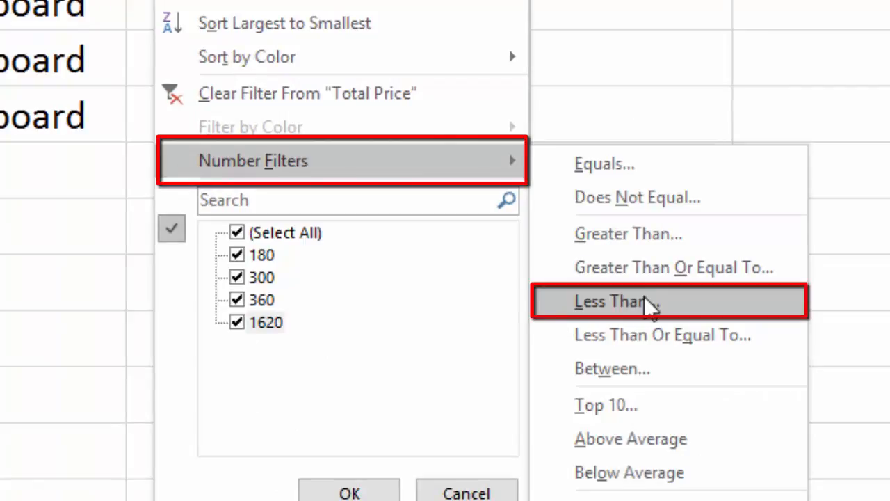
click(611, 301)
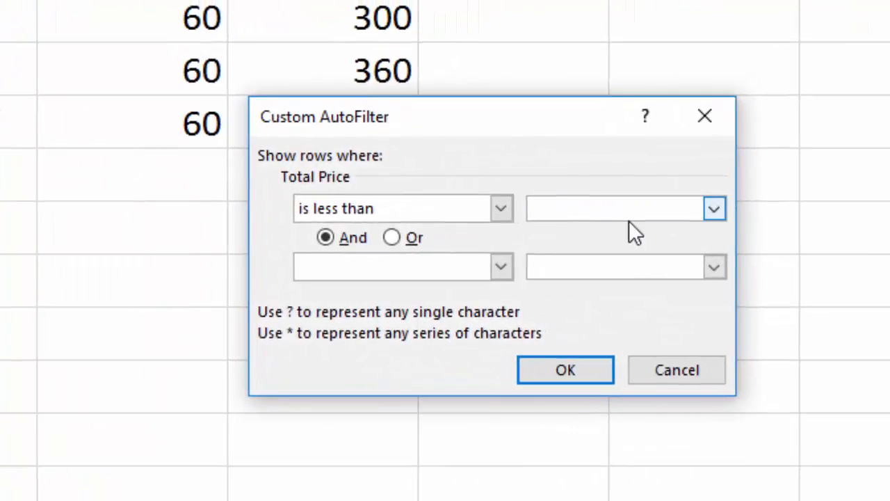
text(1000)
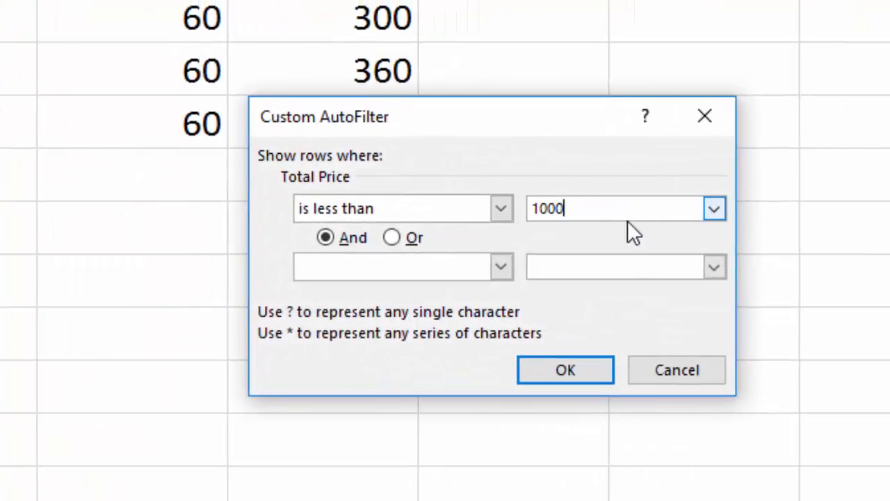
click(565, 369)
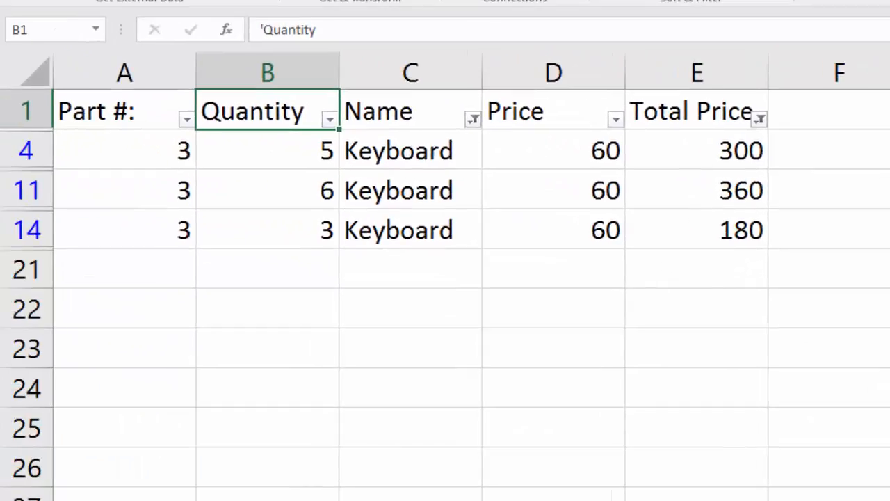